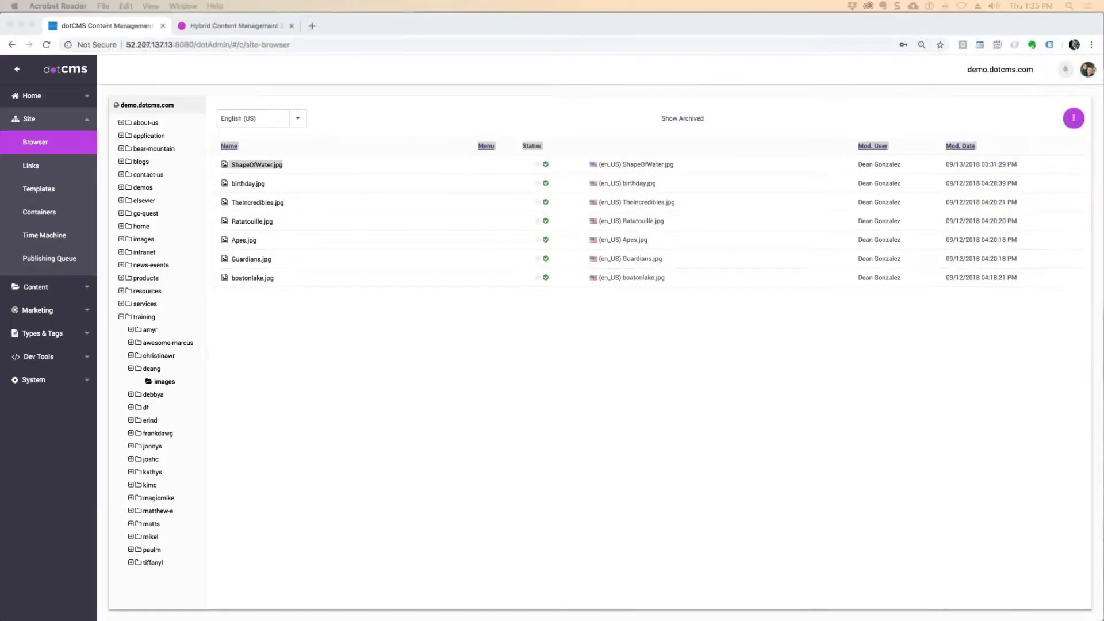
- Open birthday.jpg from training/deang/images in its File Asset editor
left_click(251, 258)
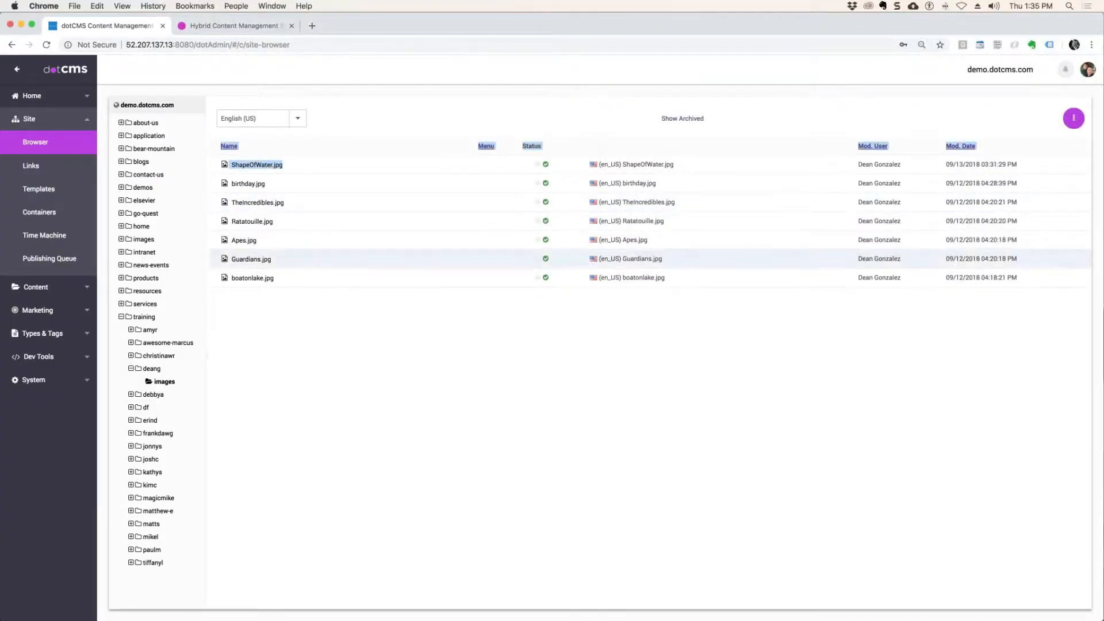
left_click(258, 202)
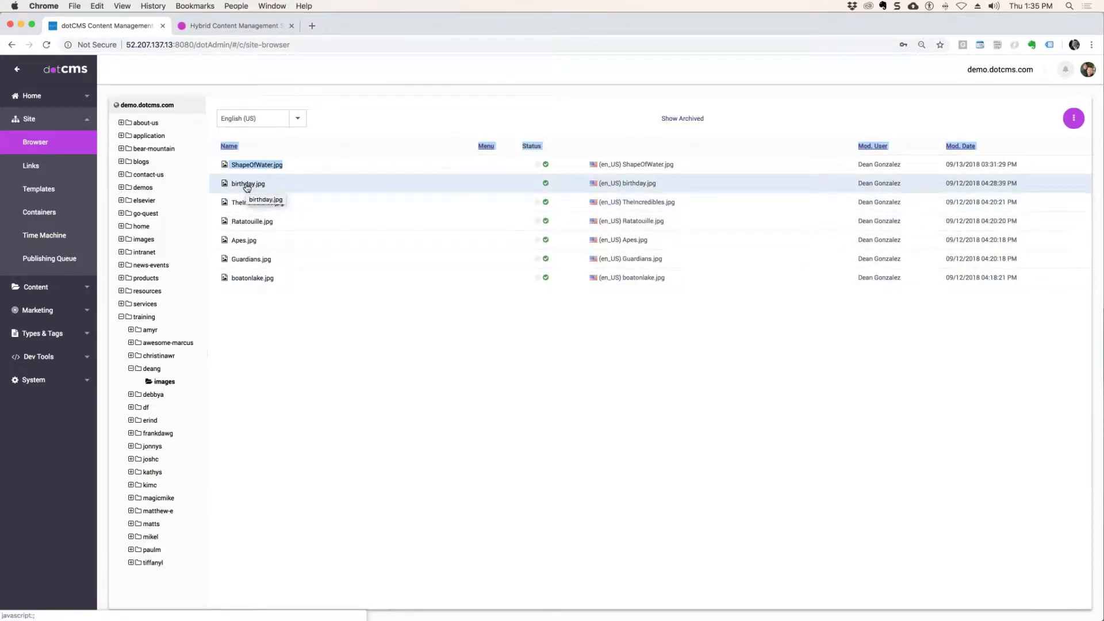
double_click(248, 184)
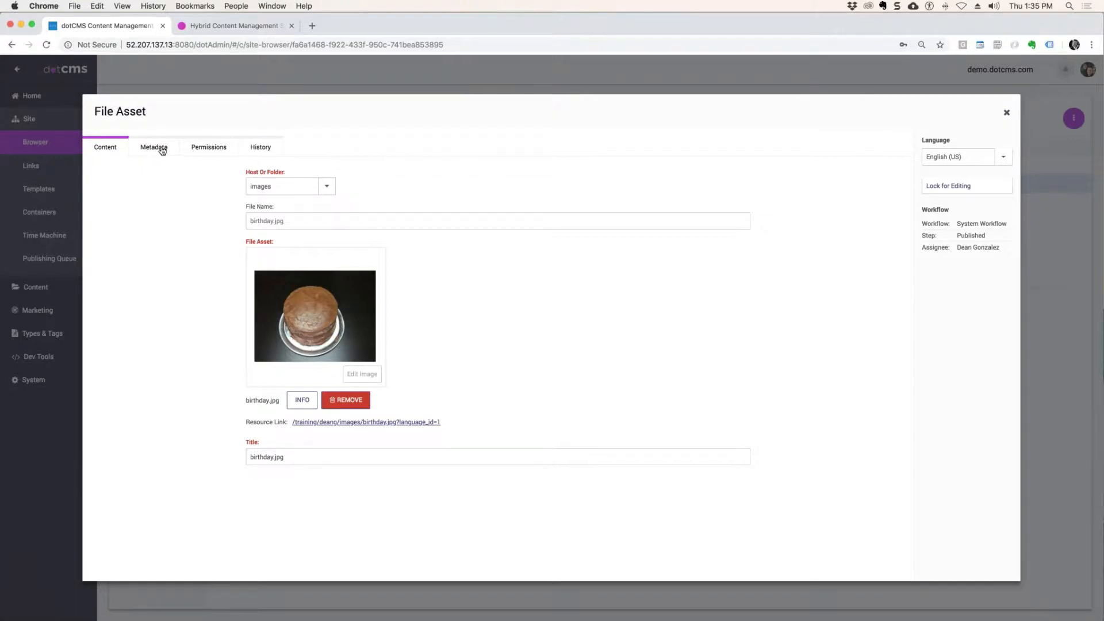
- Review birthday.jpg's metadata (file size, 400×300, image/png), then return to its Content details
left_click(153, 147)
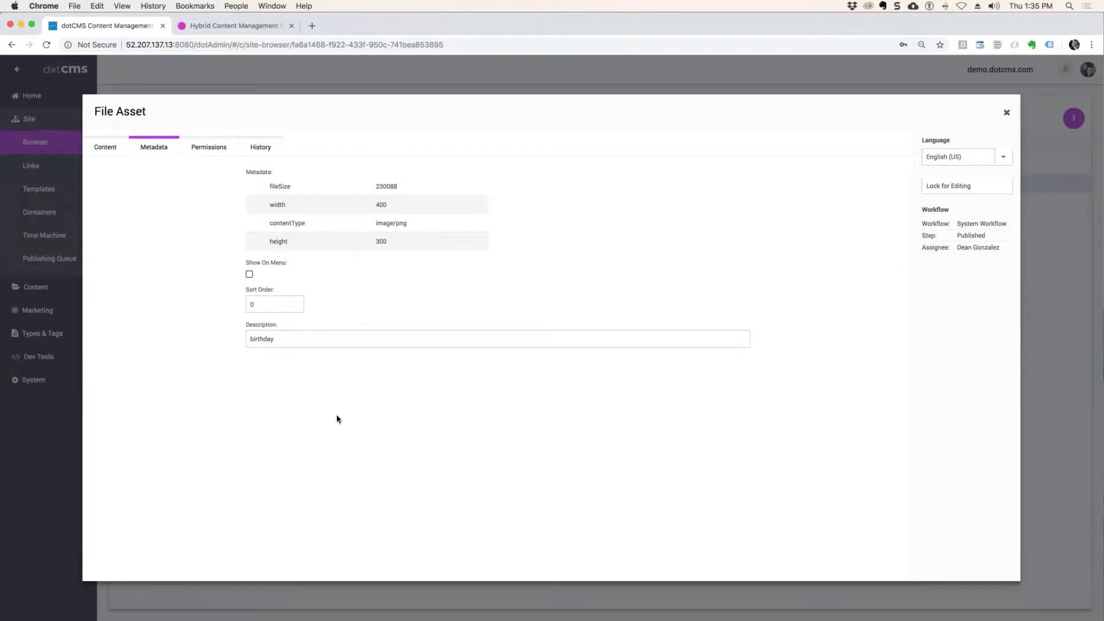
mouse_move(339, 202)
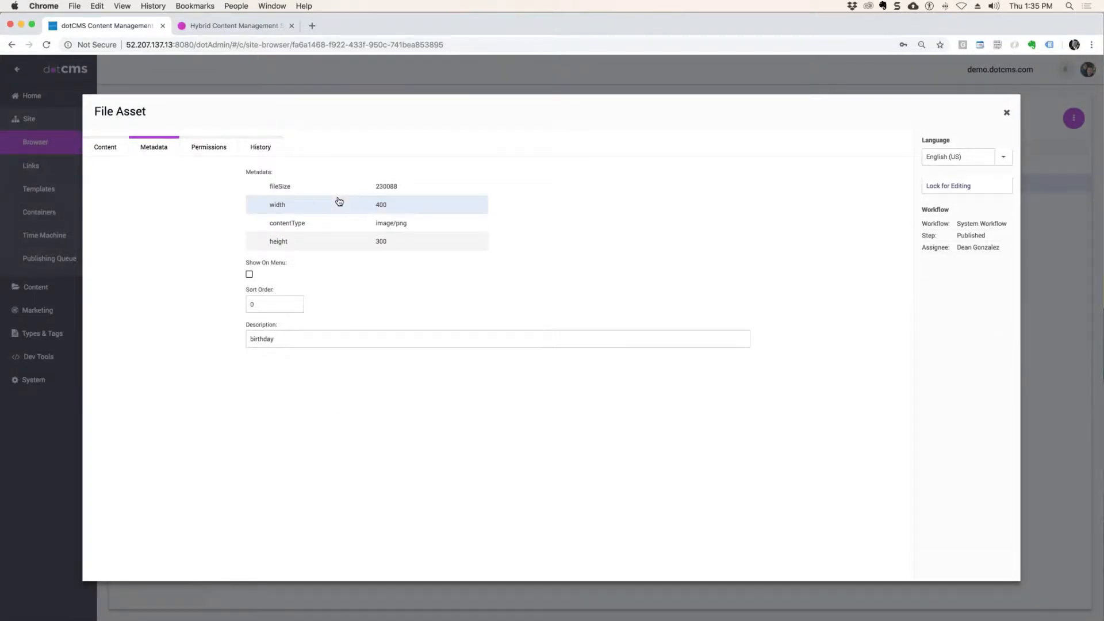
mouse_move(362, 209)
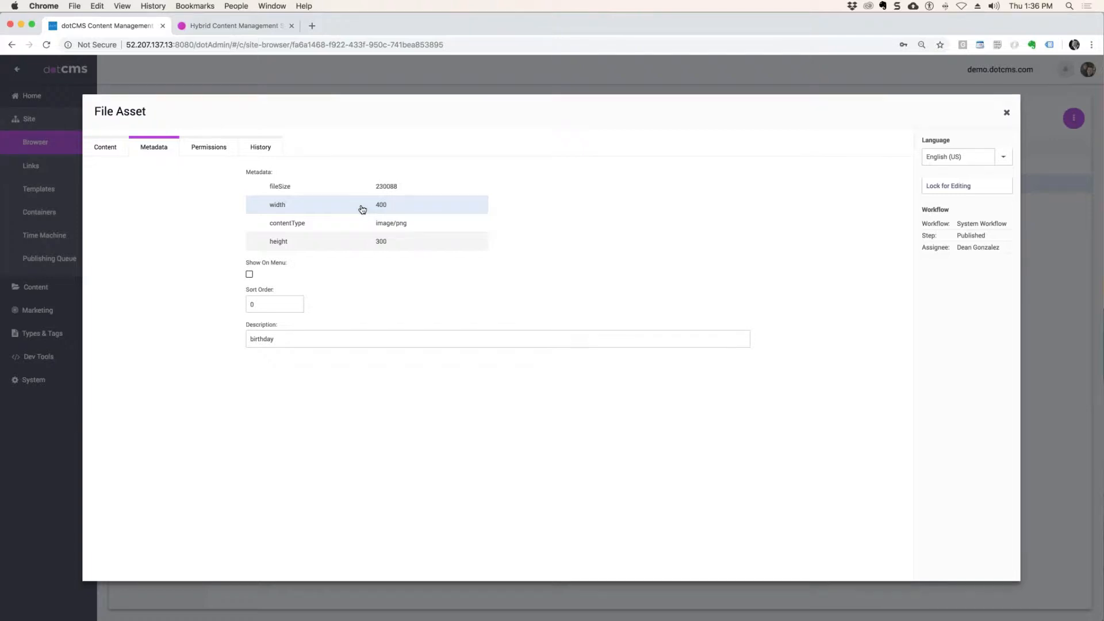
mouse_move(498, 255)
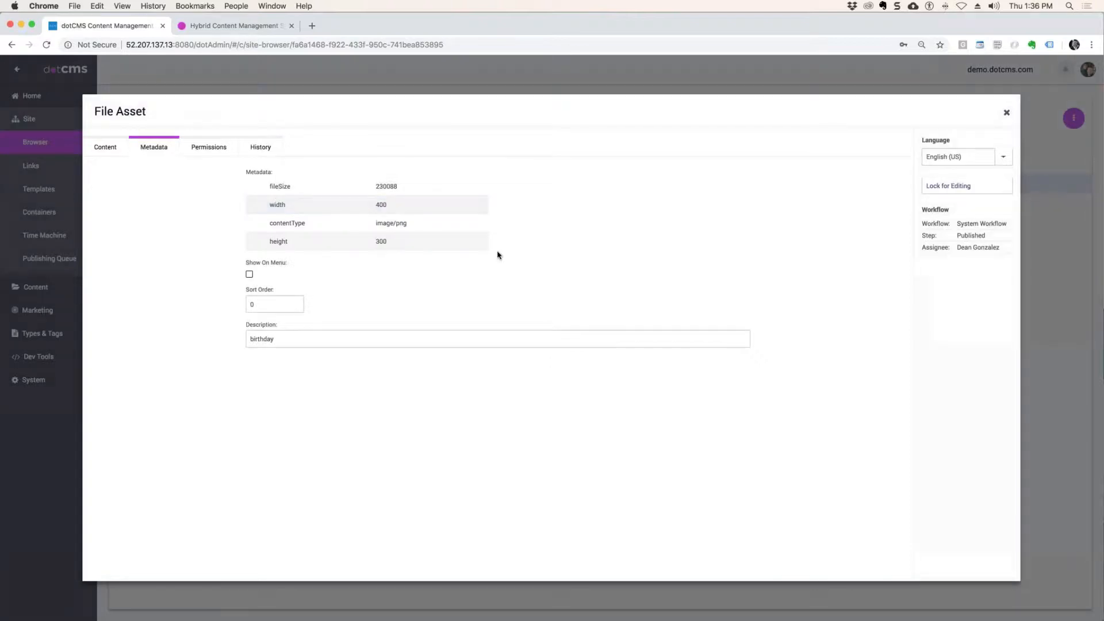
mouse_move(708, 127)
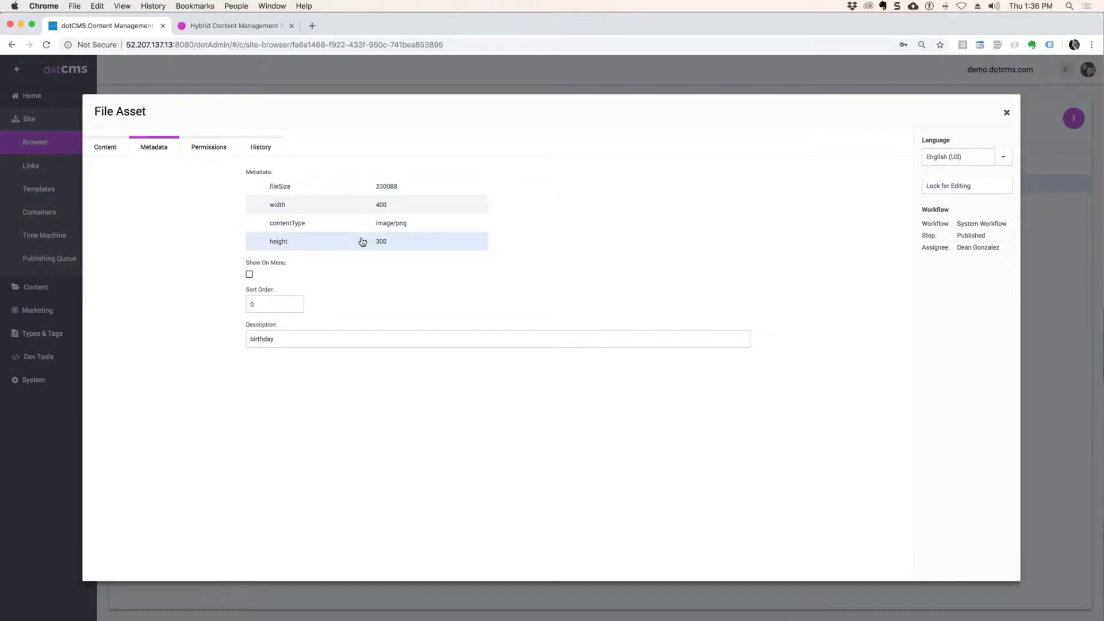
mouse_move(333, 230)
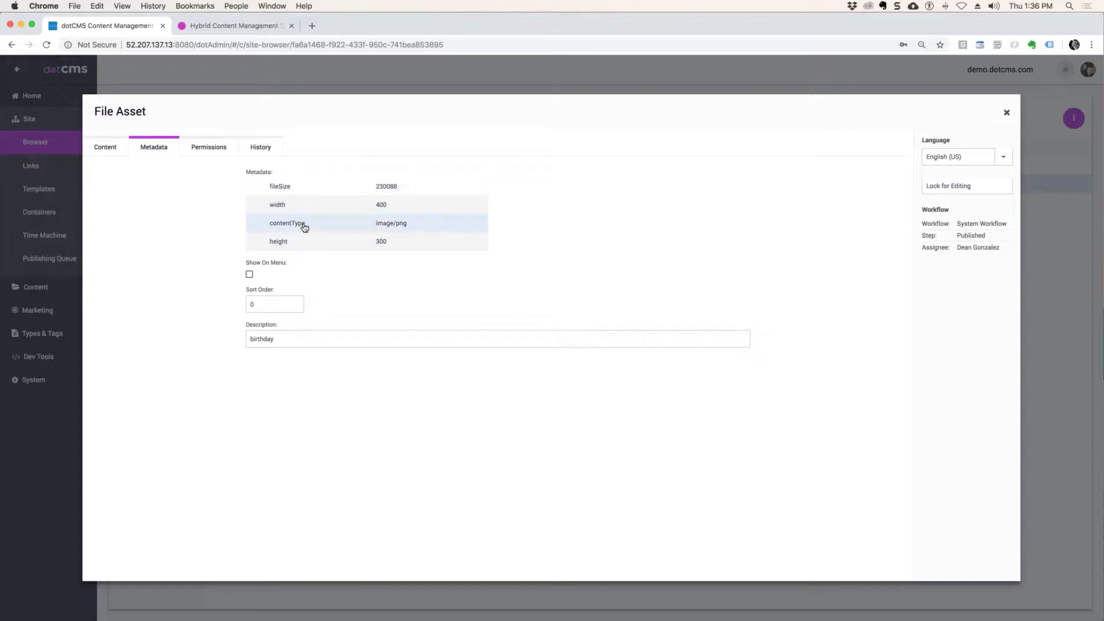
mouse_move(291, 253)
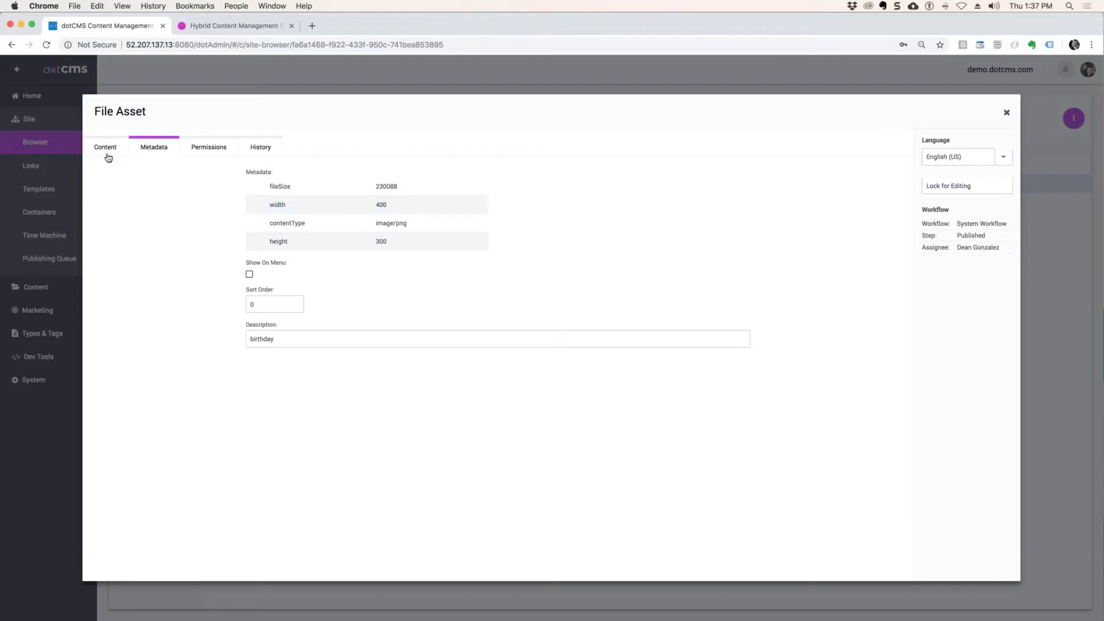
left_click(105, 147)
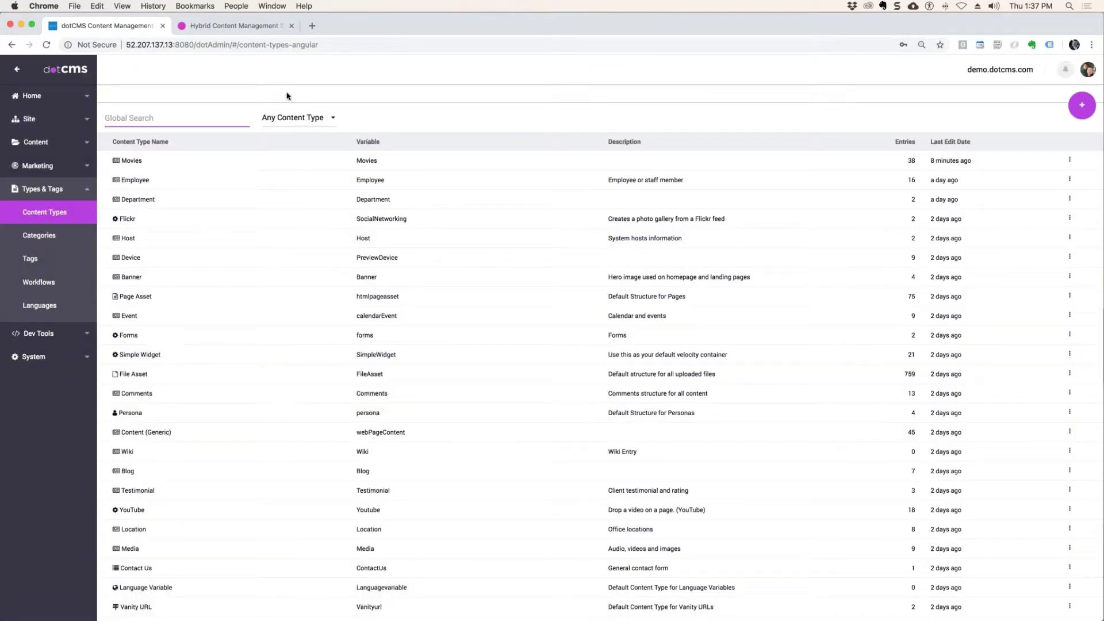
- Filter the content types list to File types and open File Asset's field layout
left_click(297, 117)
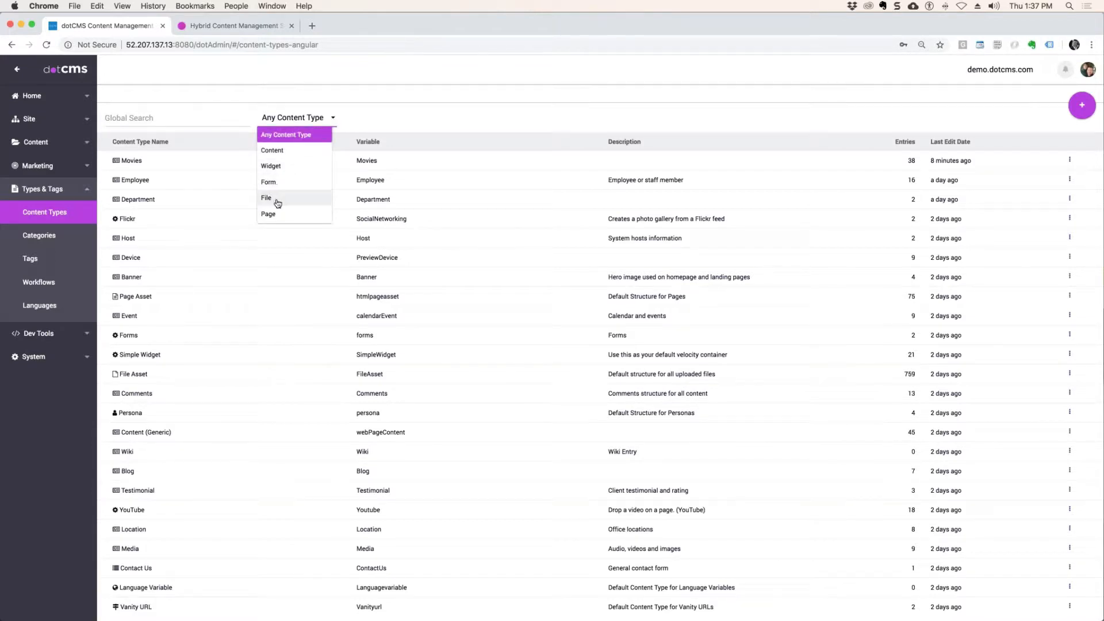
left_click(266, 197)
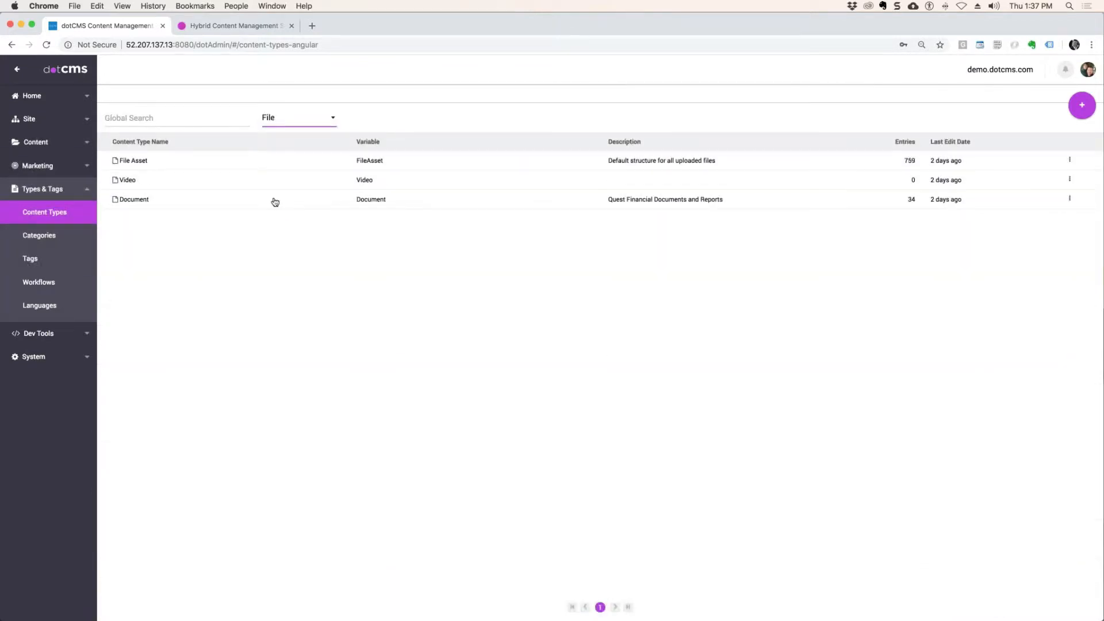
right_click(132, 160)
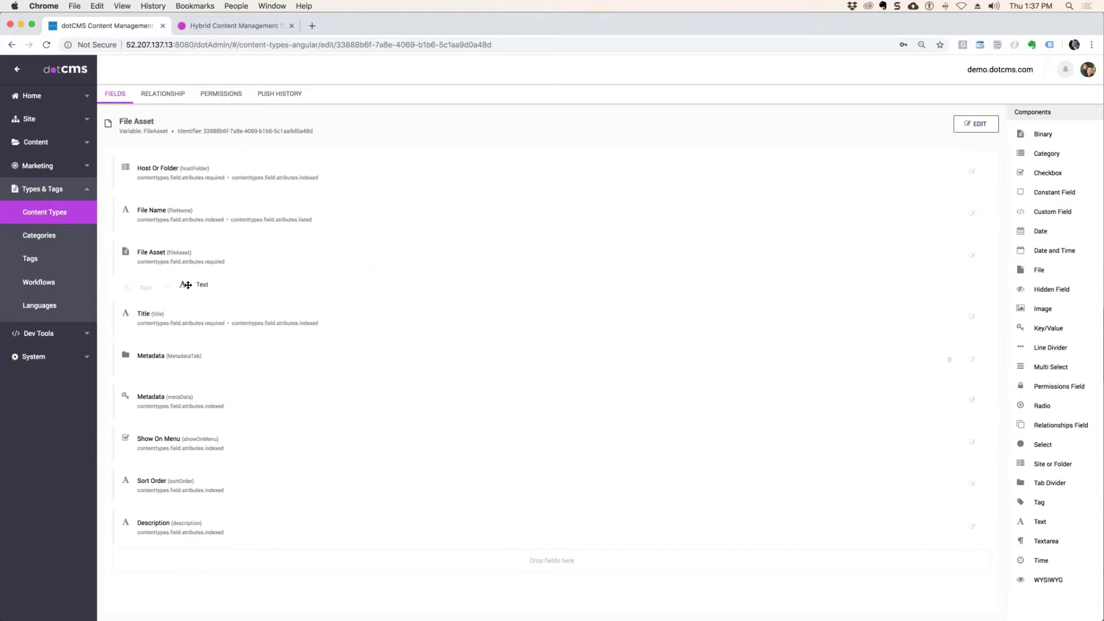
- Add a required, user-searchable 'Alt Tag' text field below File Asset and save it
left_click(202, 284)
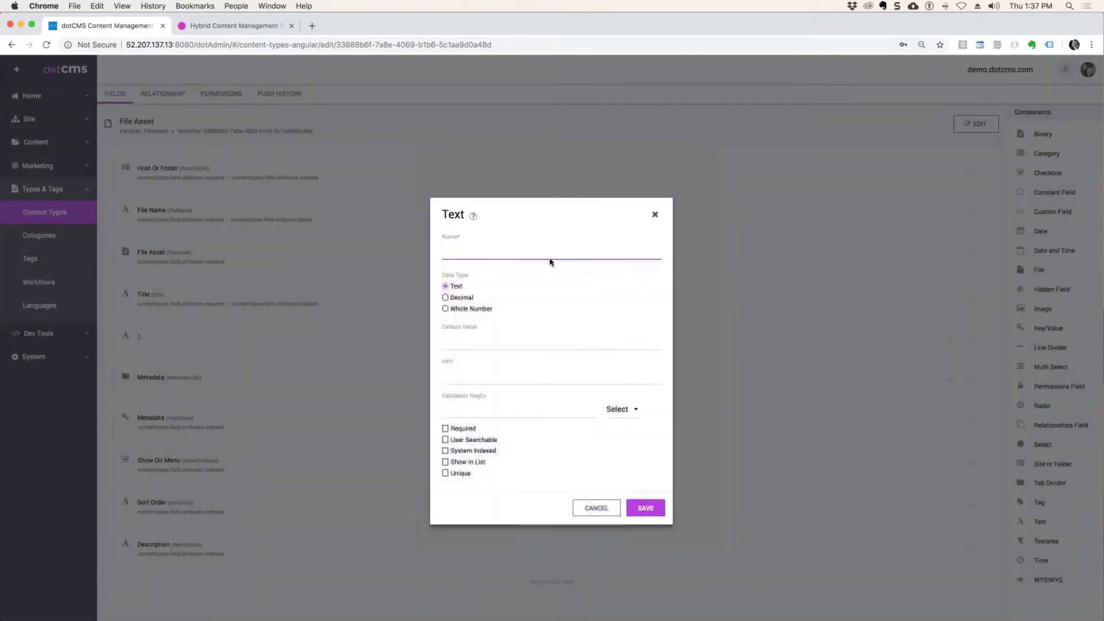
type("Alt")
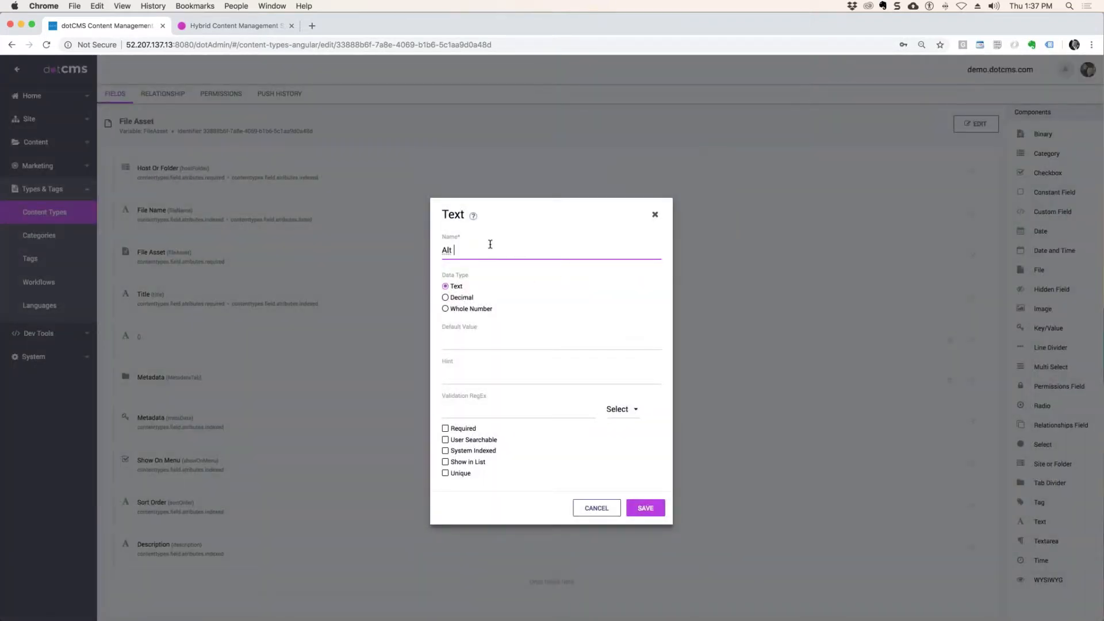
type("Tag")
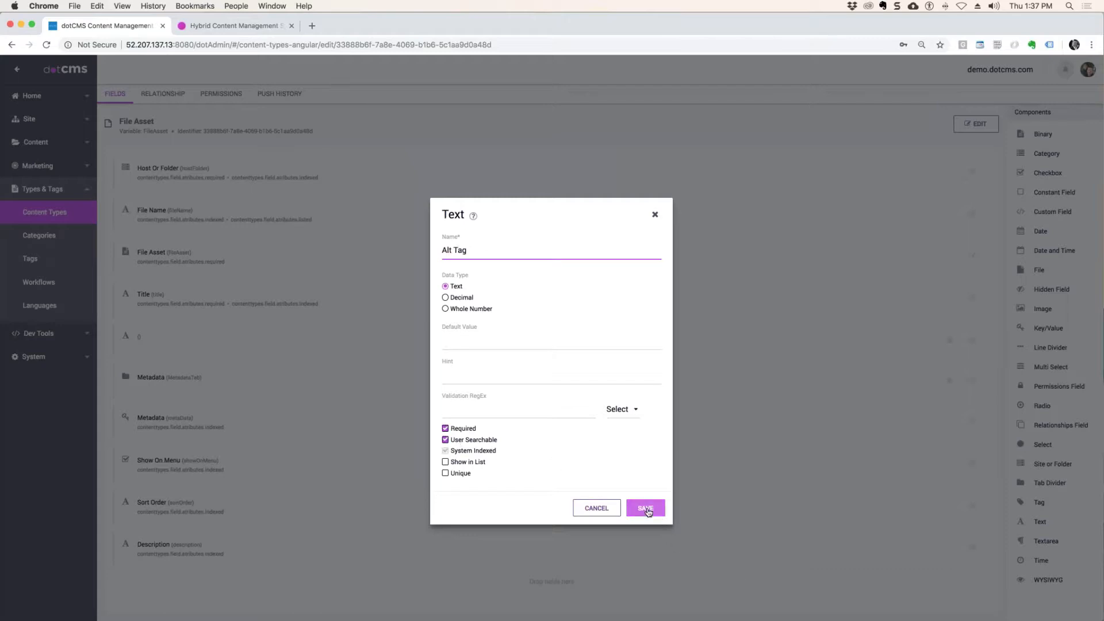
left_click(646, 507)
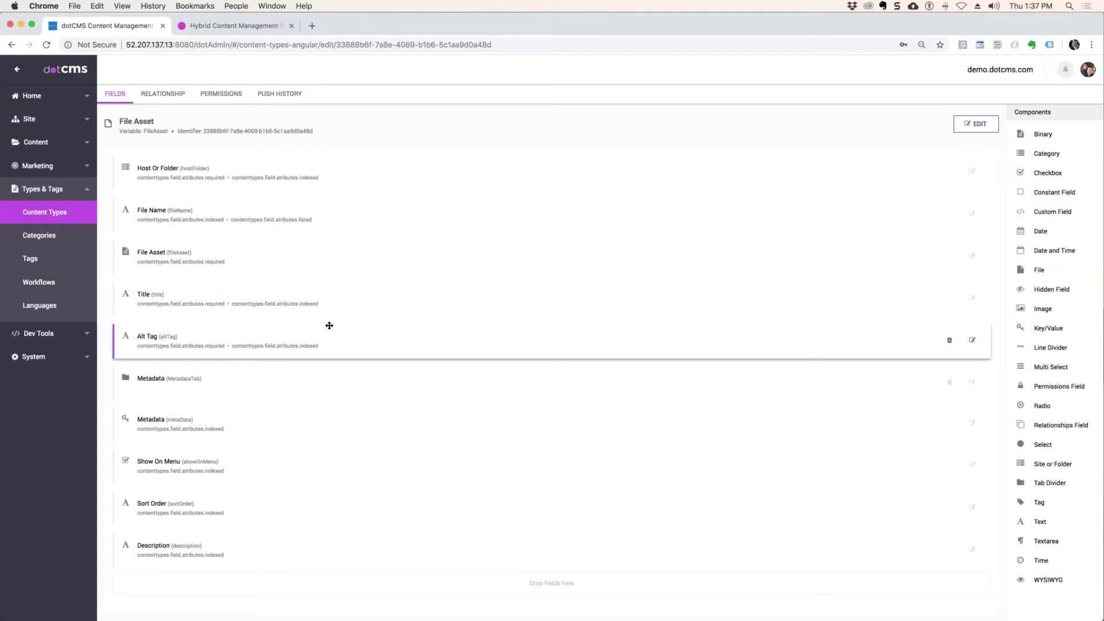
mouse_move(864, 333)
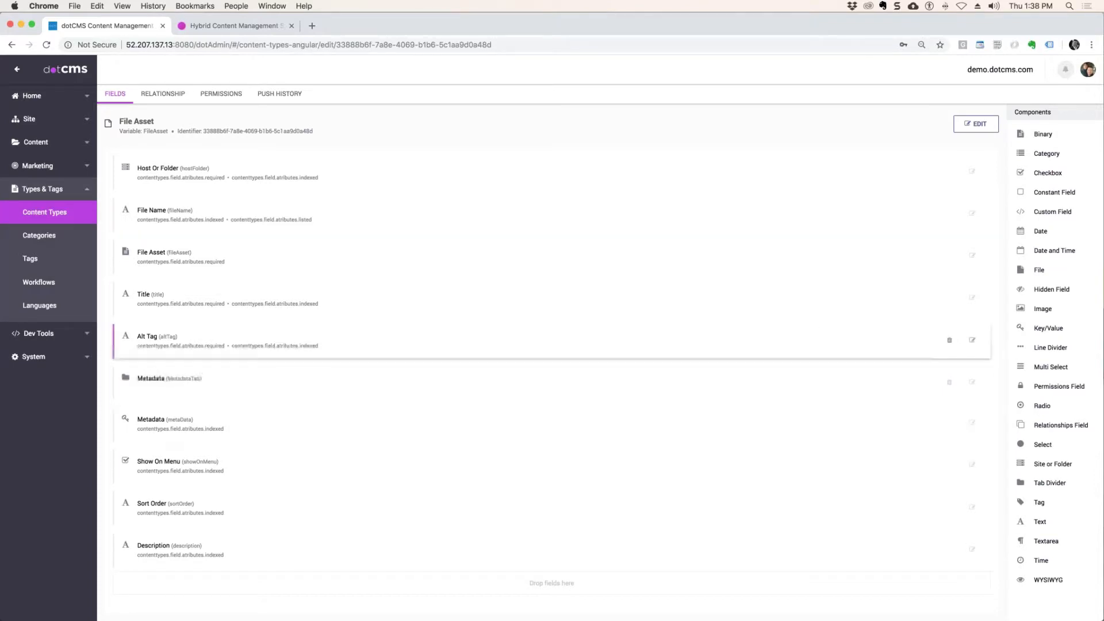
- Delete the Alt Tag field from File Asset, confirming in the Delete Field dialog
left_click(950, 340)
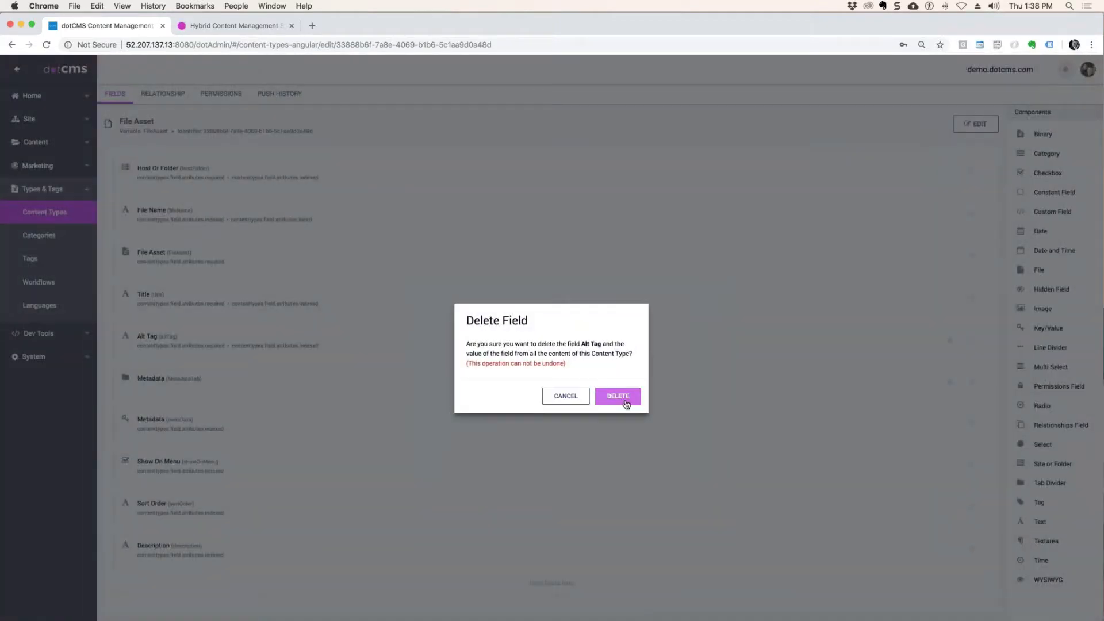
left_click(618, 395)
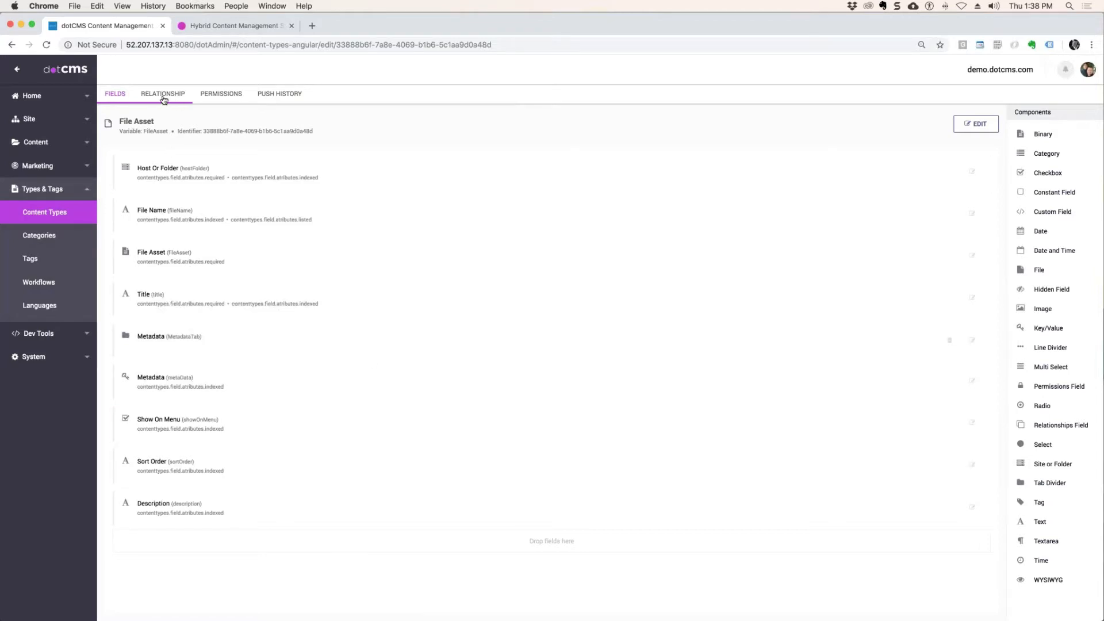
- Filter content types to File and scroll through the Video type's fields
left_click(44, 213)
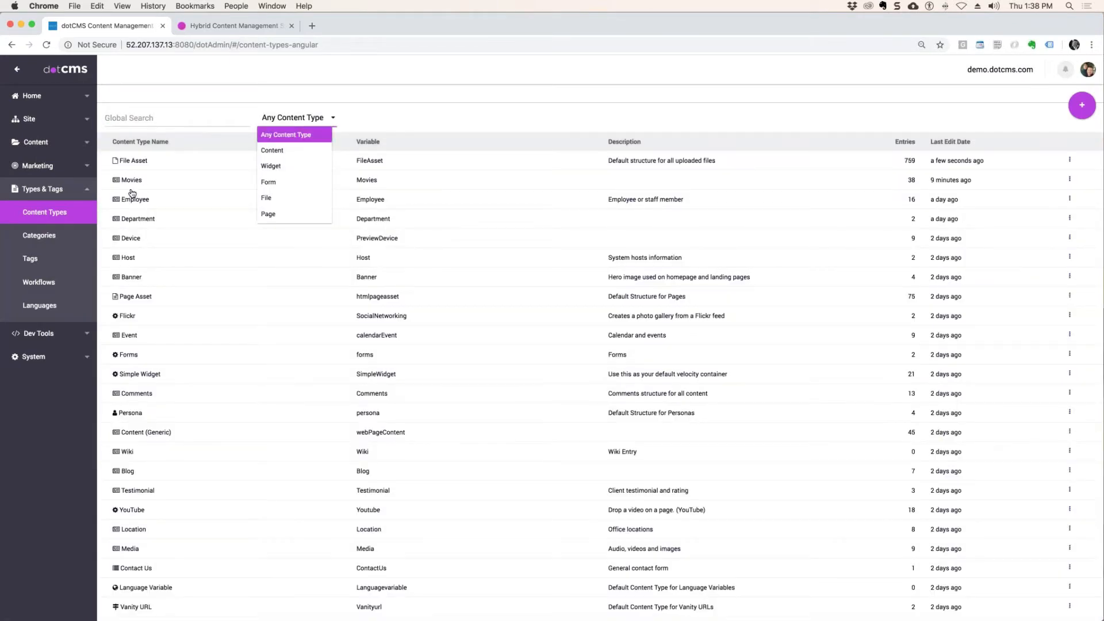
left_click(266, 197)
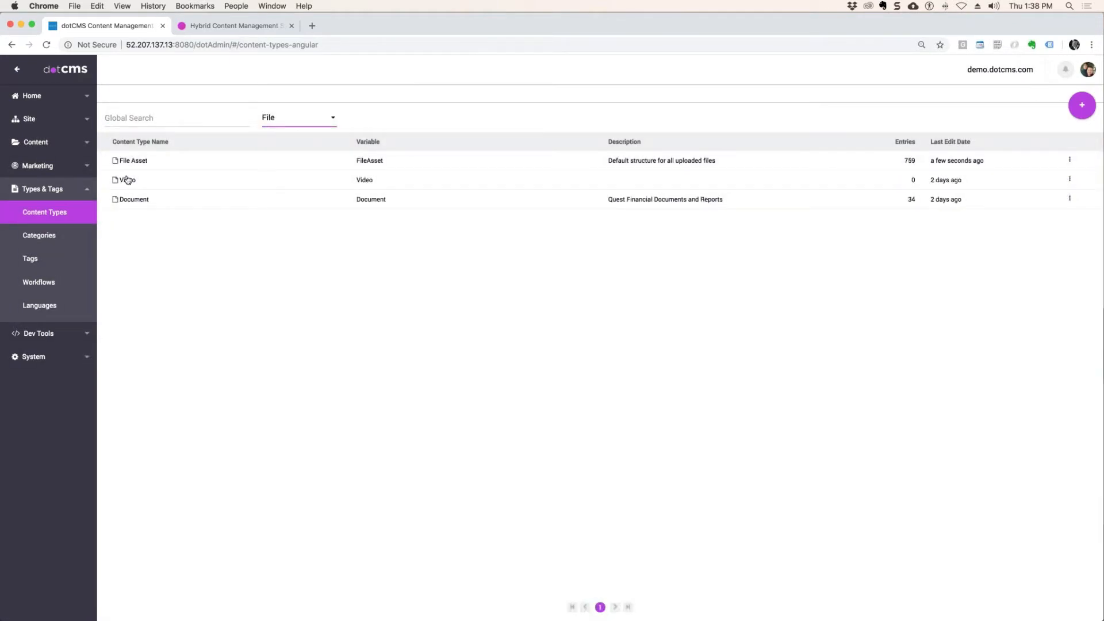
left_click(127, 179)
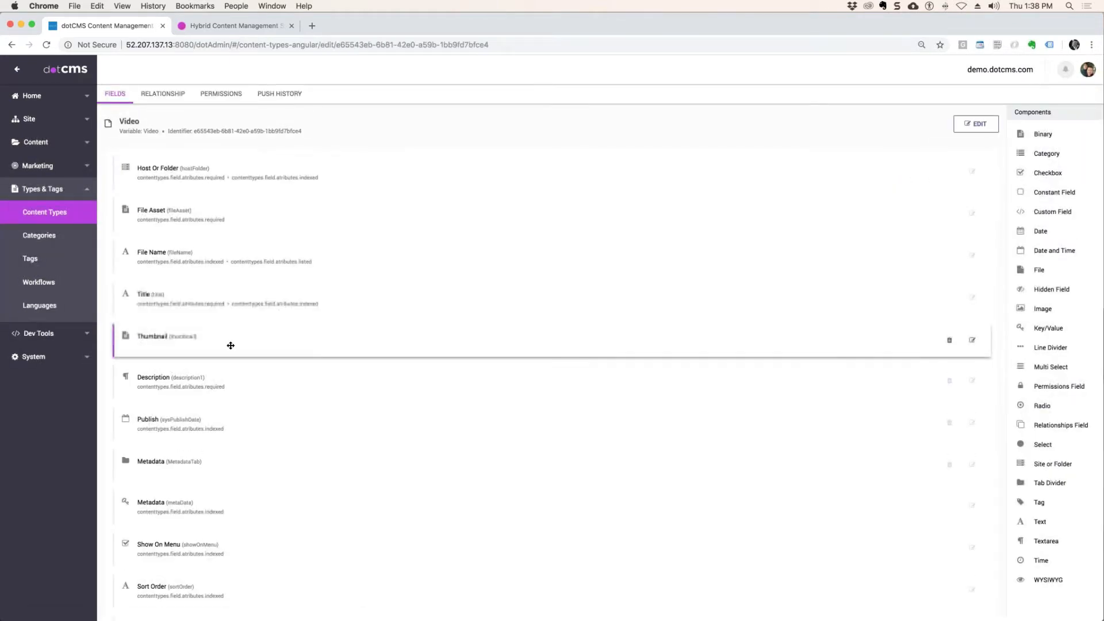
scroll("down", 3)
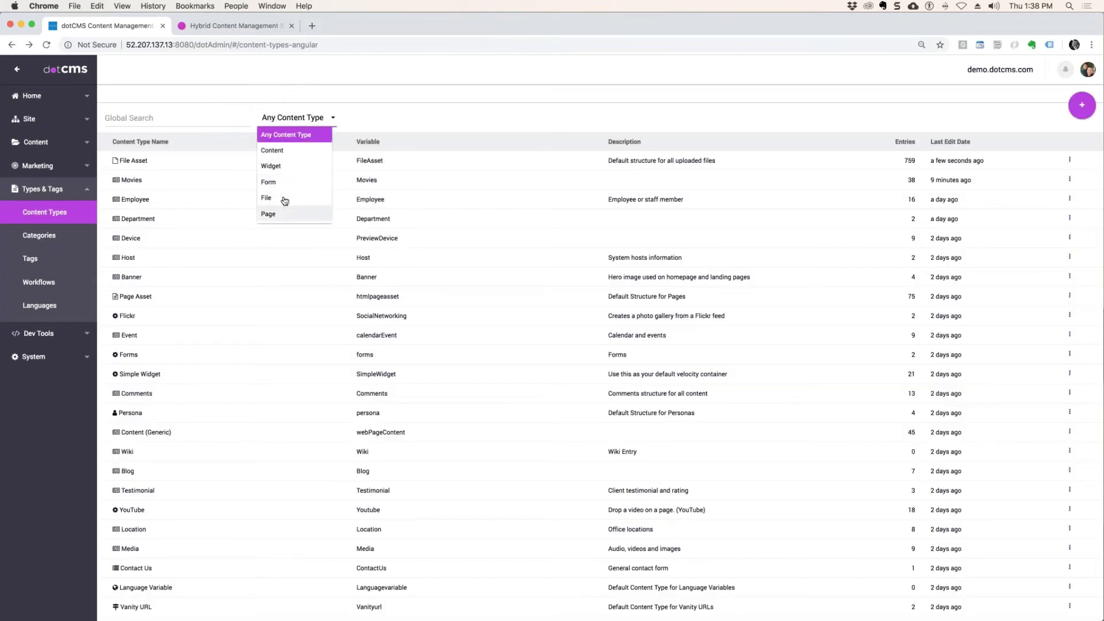
- Filter to File types, browse the Document type's fields, and expand the sidebar Content menu
left_click(266, 197)
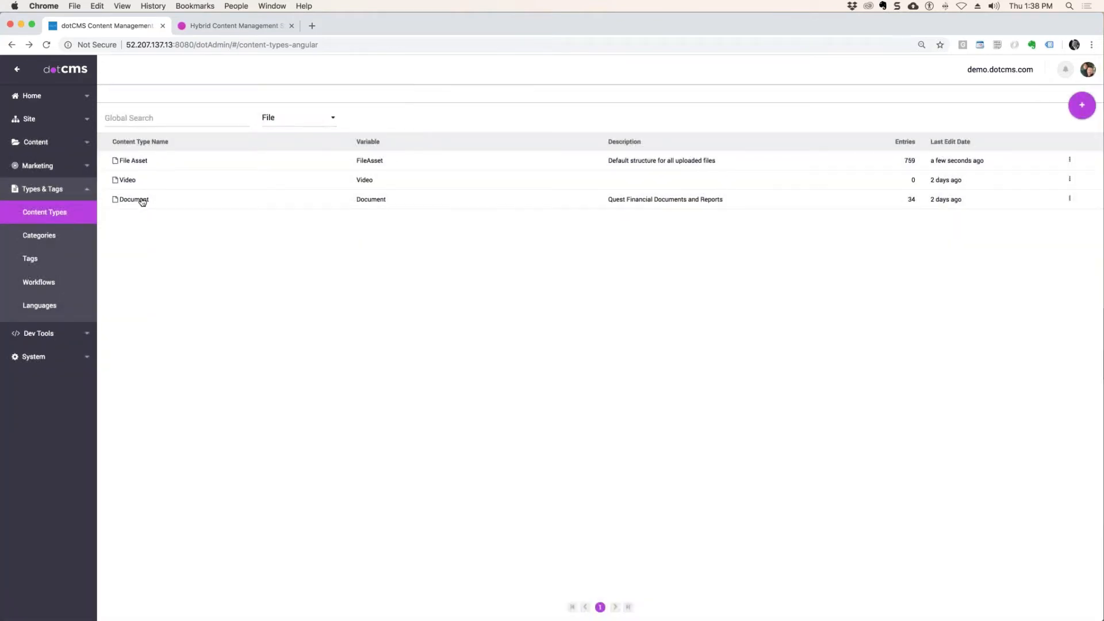
left_click(134, 199)
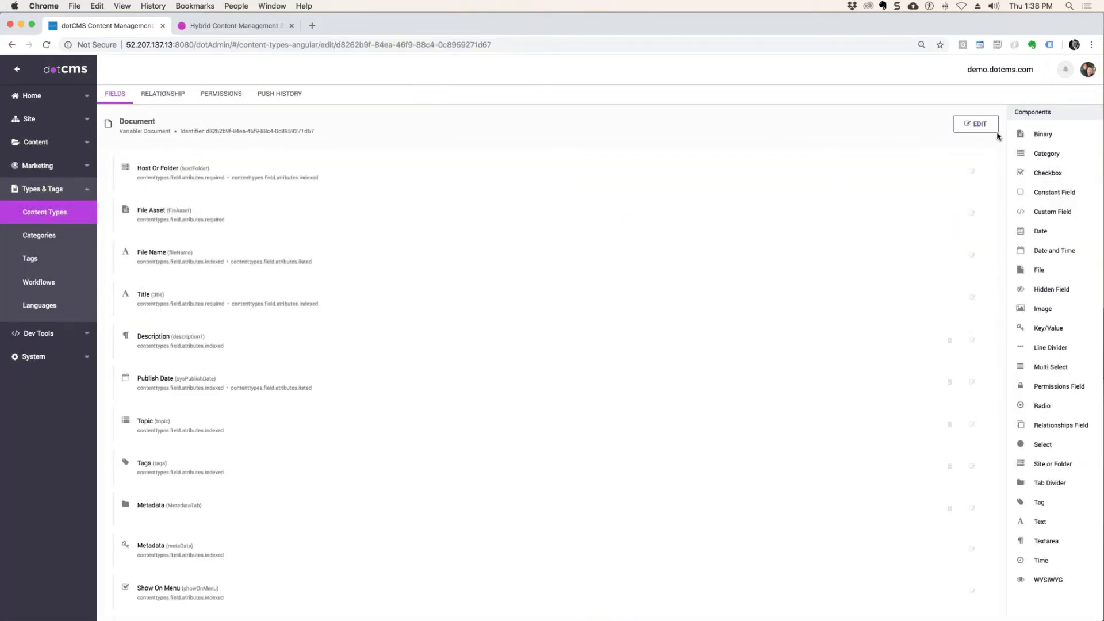
scroll("down", 3)
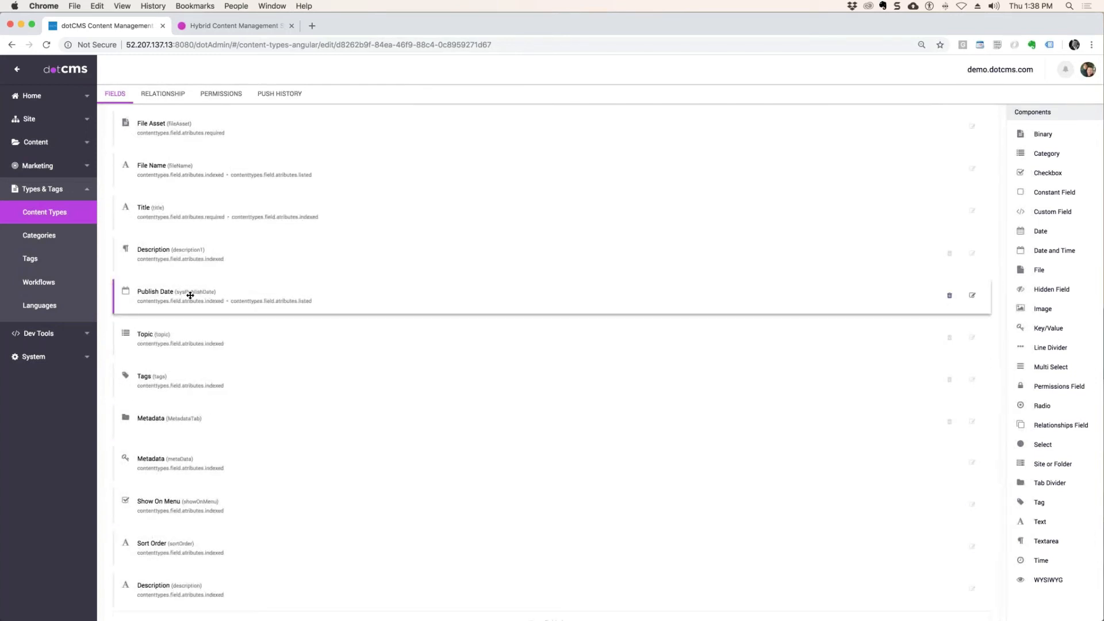
scroll("up", 3)
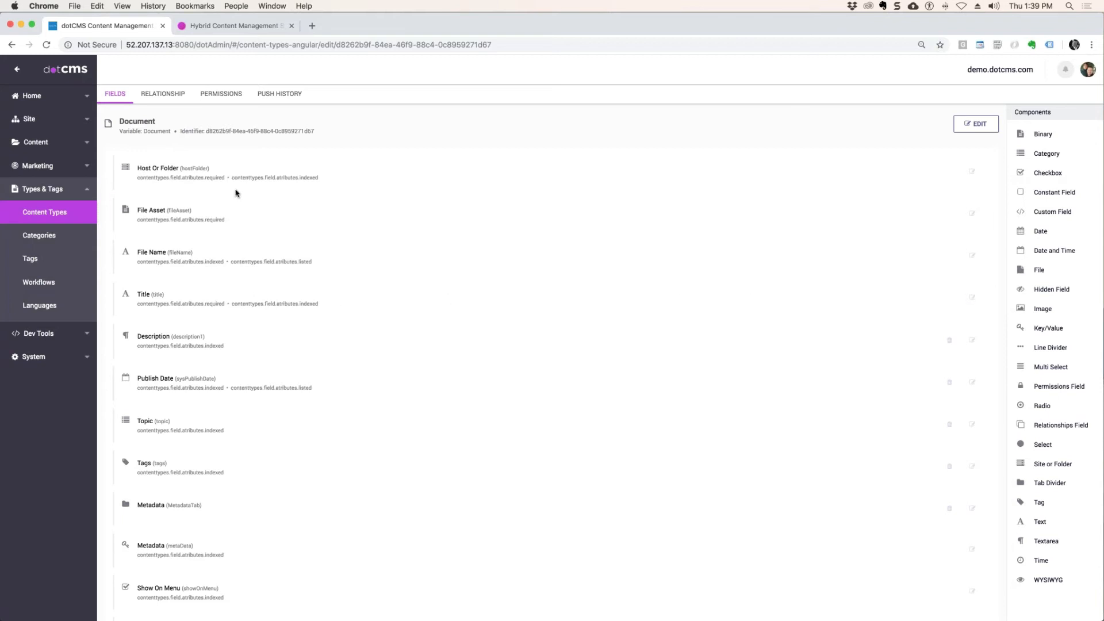
mouse_move(199, 322)
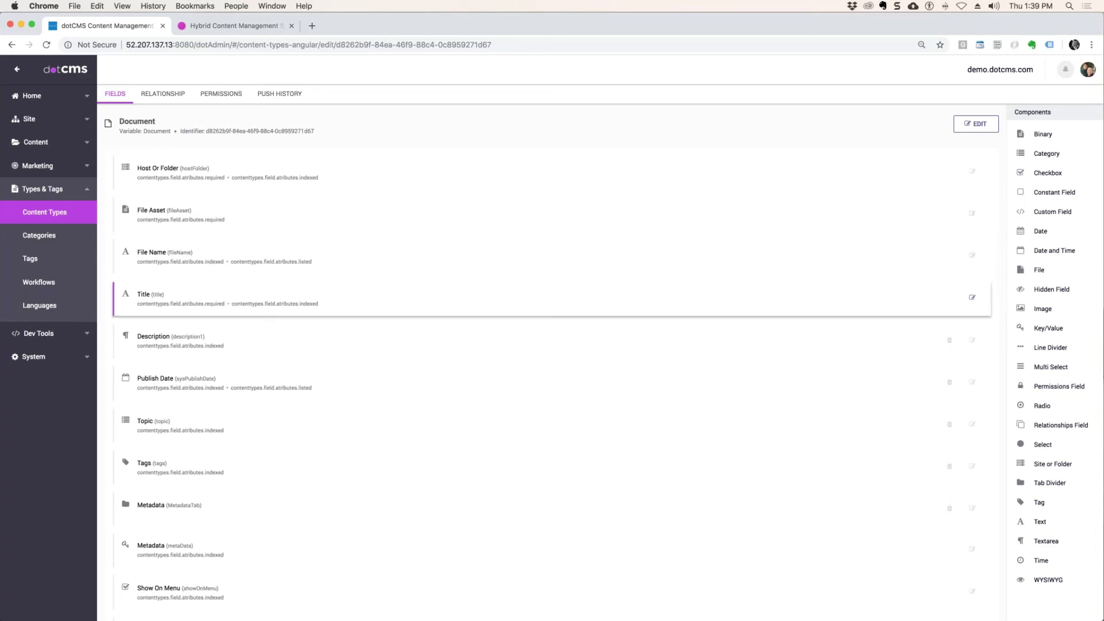
mouse_move(948, 326)
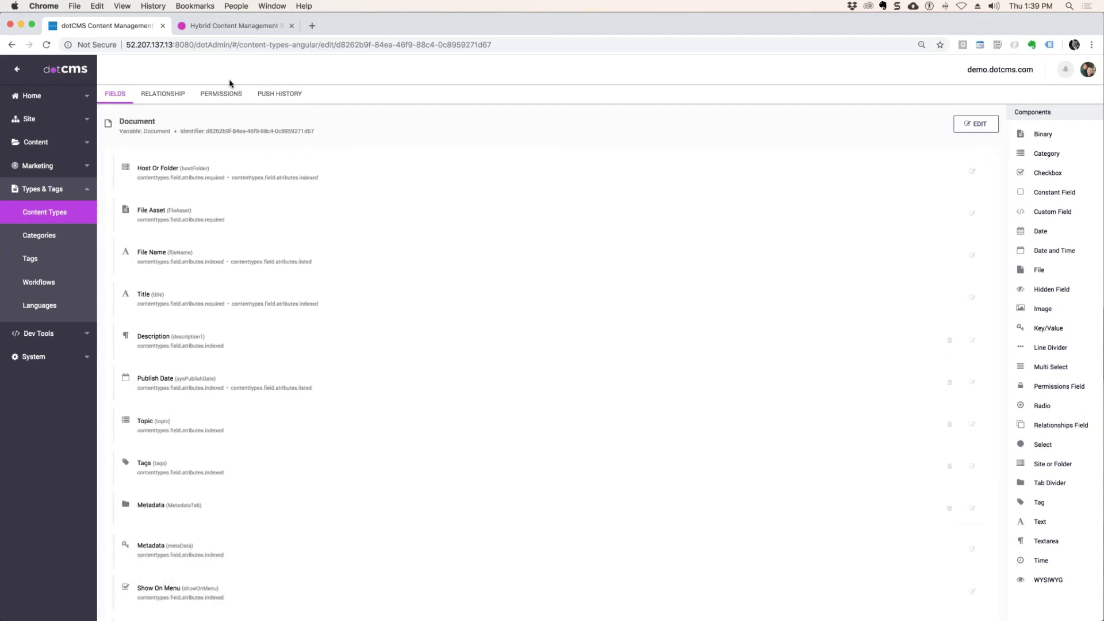
mouse_move(35, 144)
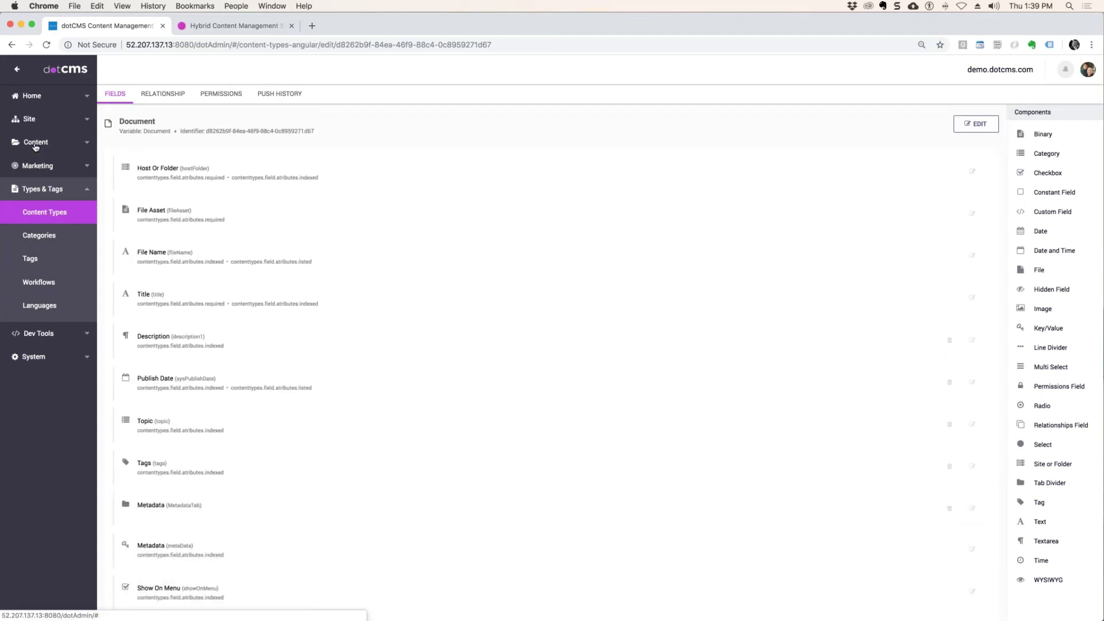
left_click(35, 141)
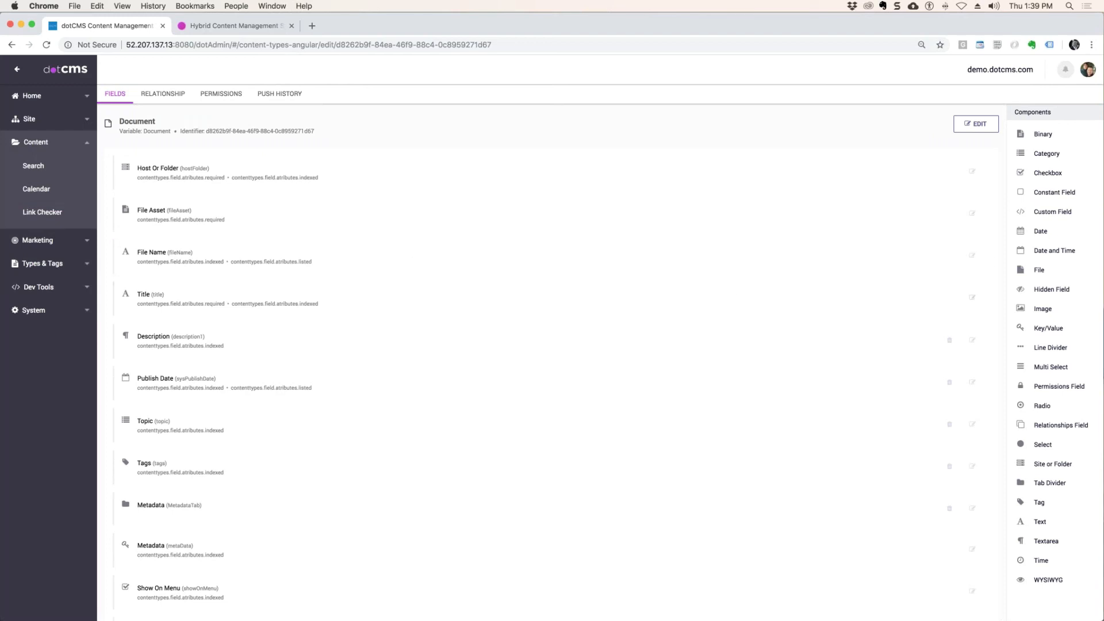
mouse_move(106, 189)
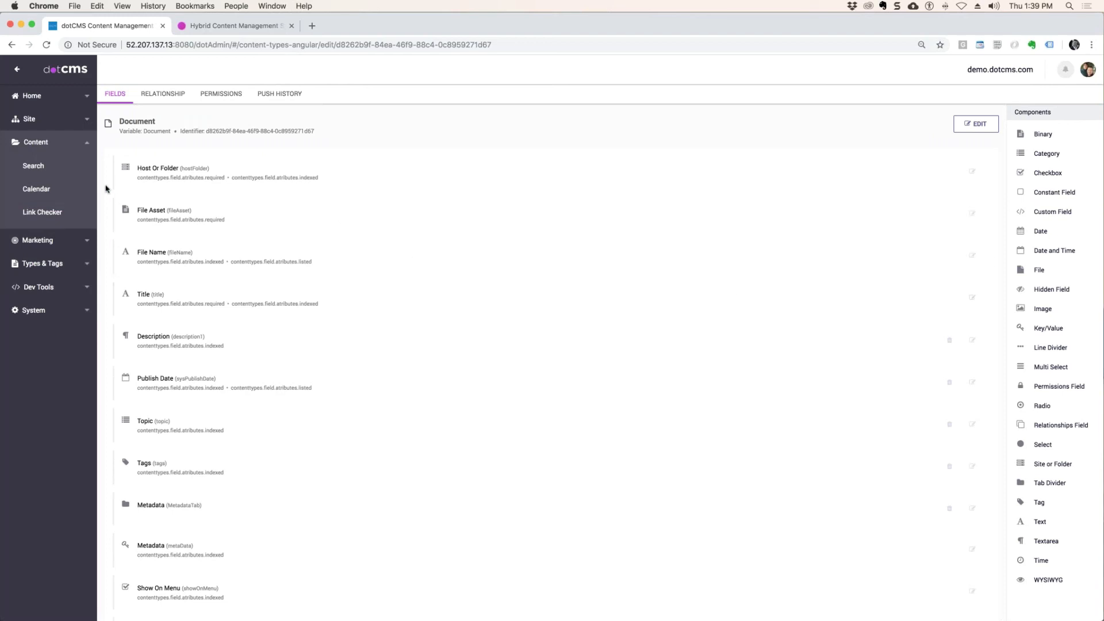